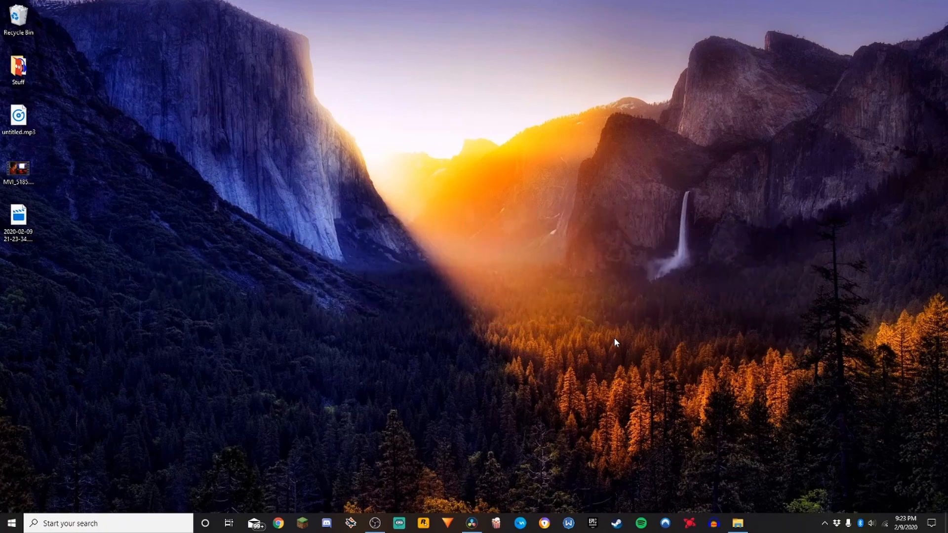
mouse_move(554, 383)
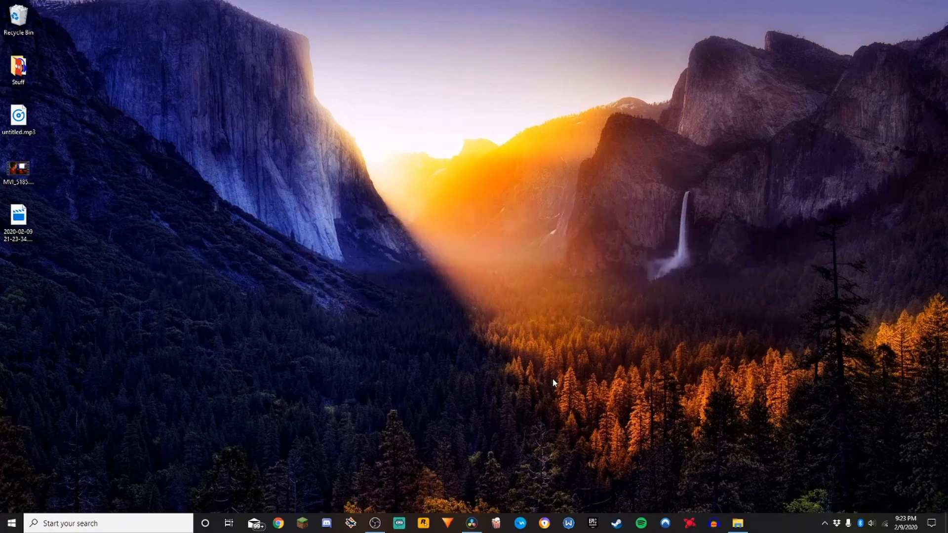
mouse_move(390, 368)
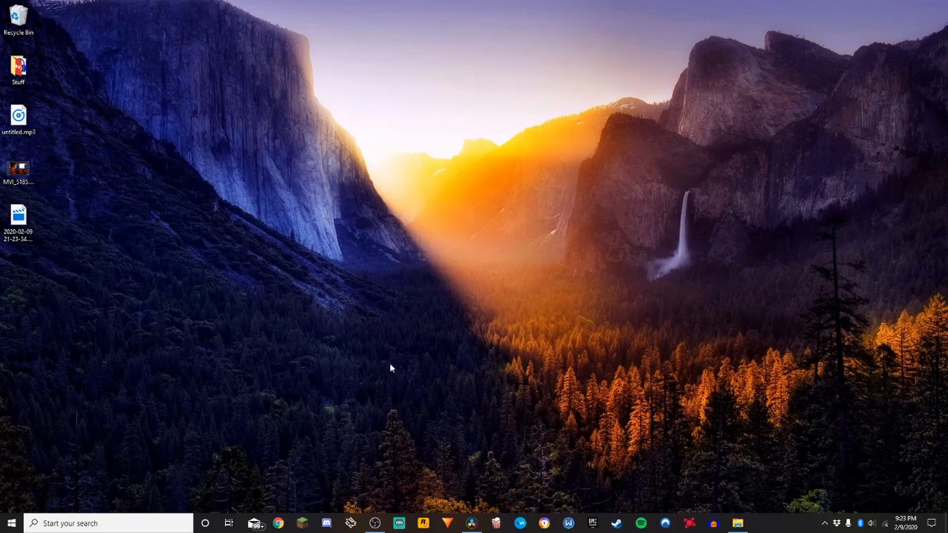
Step: Launch the On-Screen Keyboard by searching 'osk' from the taskbar
left_click(108, 523)
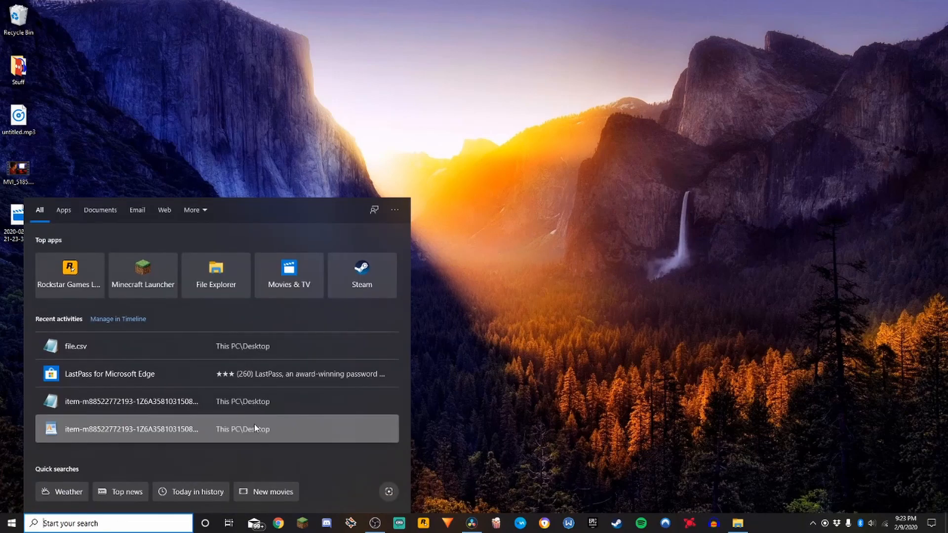
type("osk")
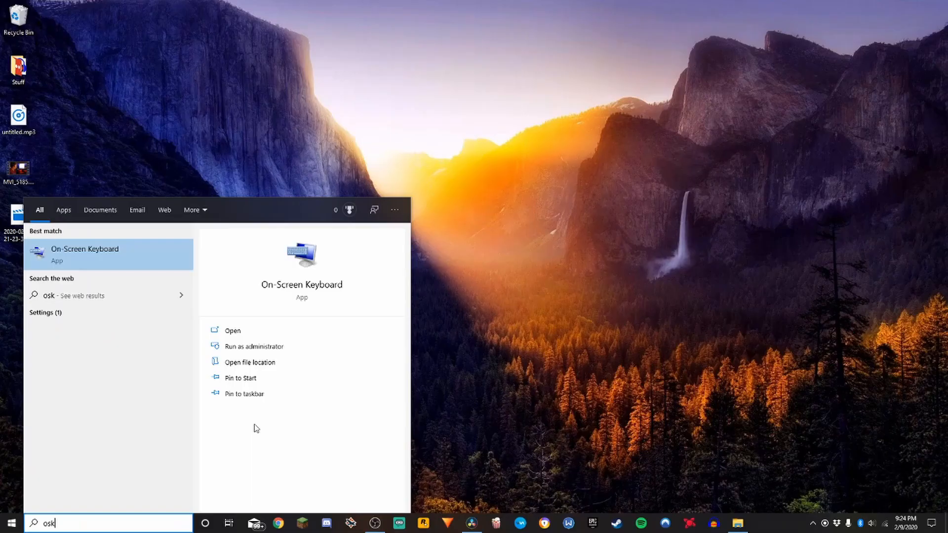
left_click(232, 330)
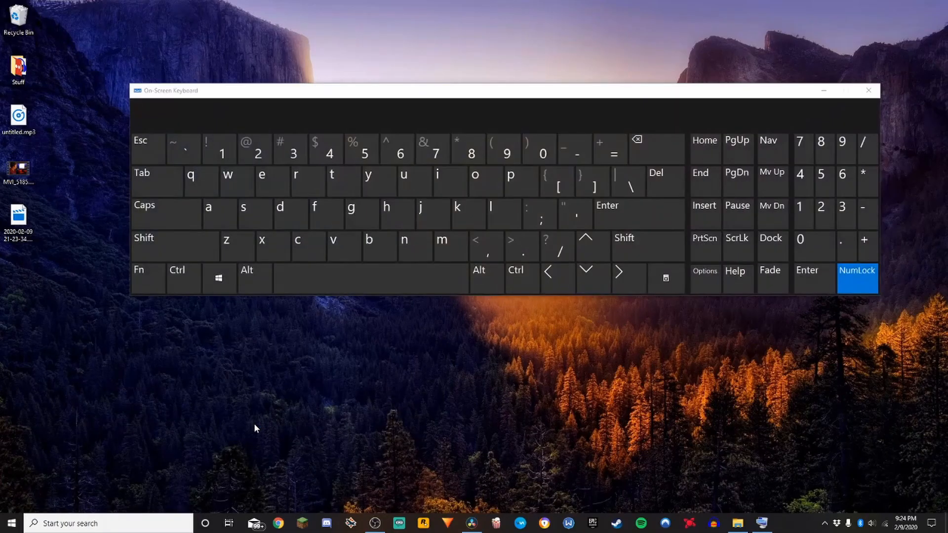
mouse_move(778, 336)
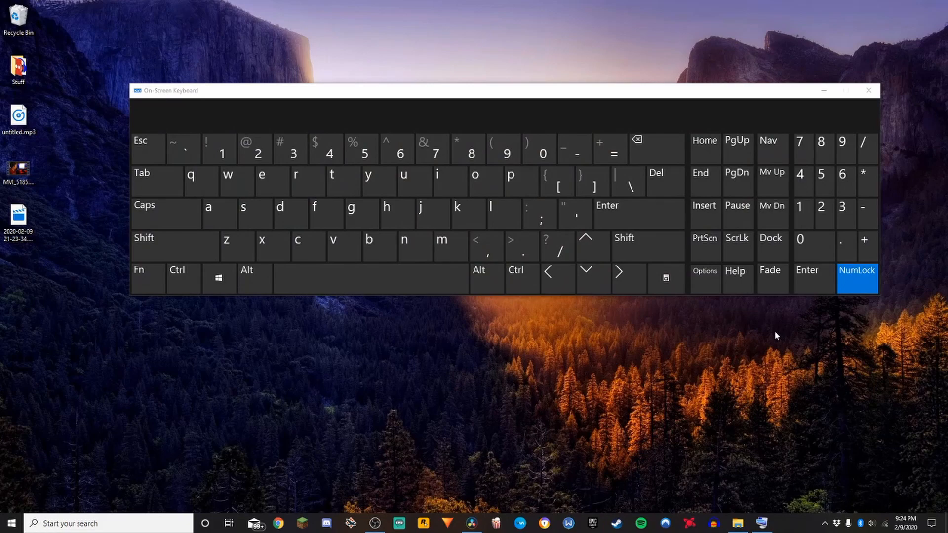
Step: Switch Num Lock off on the keypad and bring up the Options dialog
left_click(858, 278)
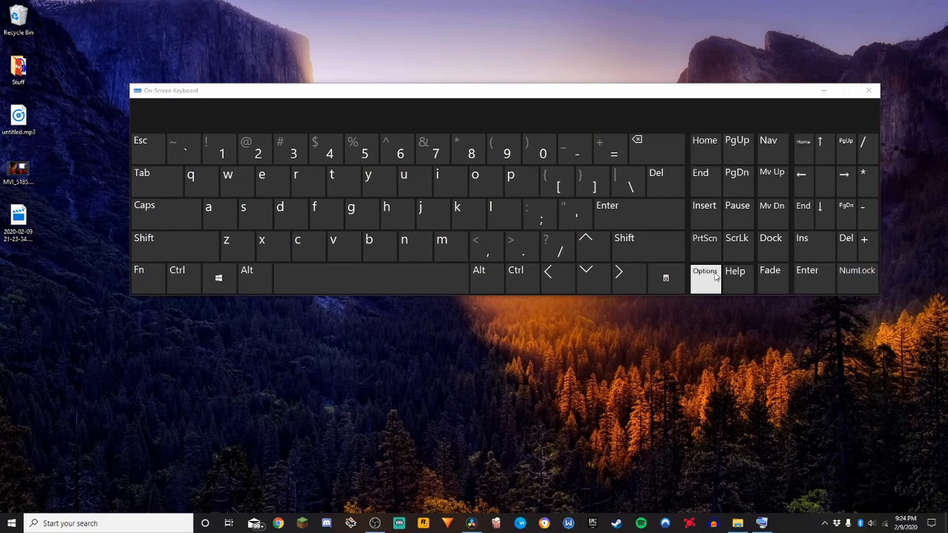
left_click(705, 270)
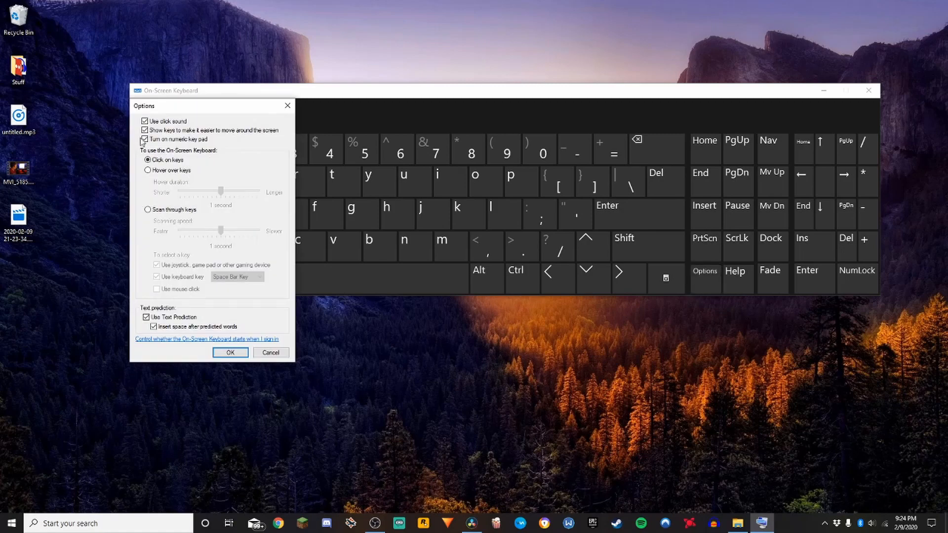
Step: Enable 'Turn on numeric key pad' in Options and confirm with OK
left_click(144, 139)
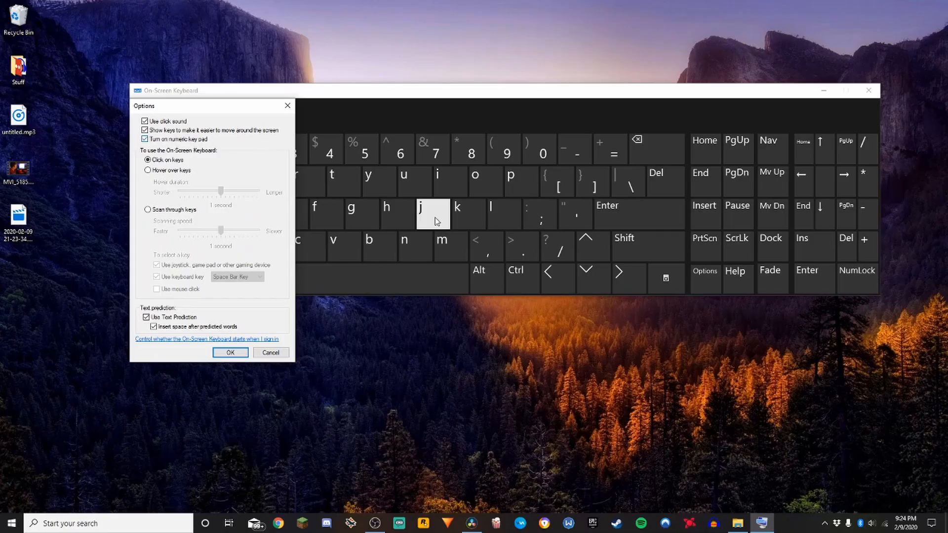
left_click(230, 353)
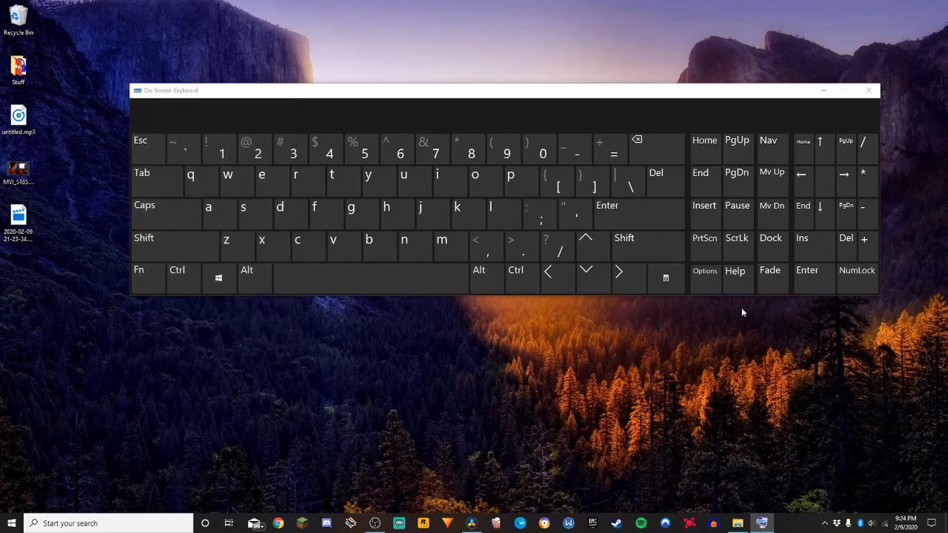
mouse_move(738, 145)
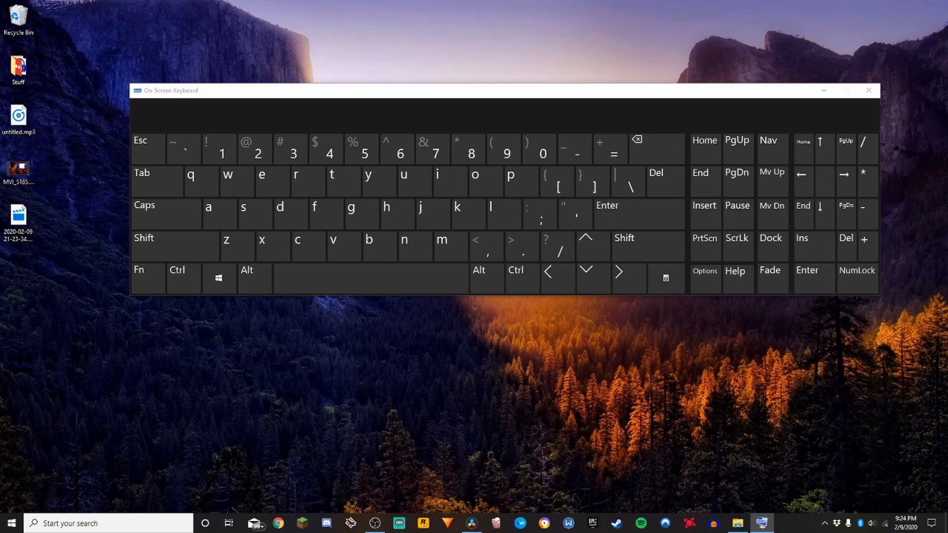
Step: Turn Num Lock on so the keypad shows digits again
left_click(857, 278)
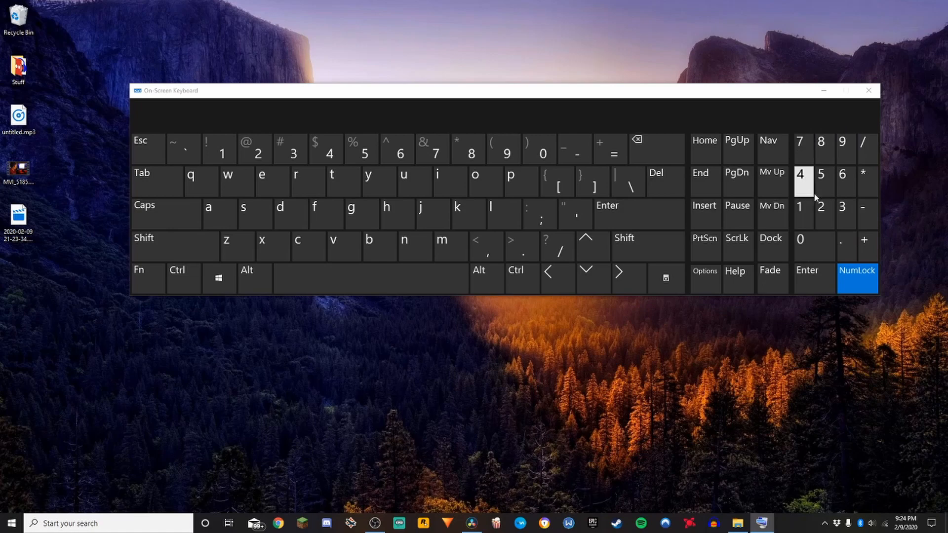
mouse_move(928, 112)
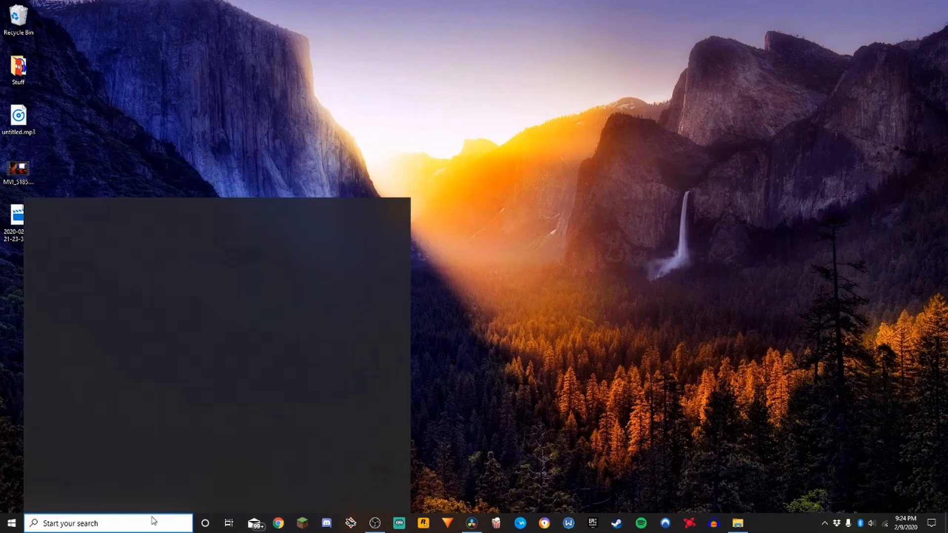
type("text")
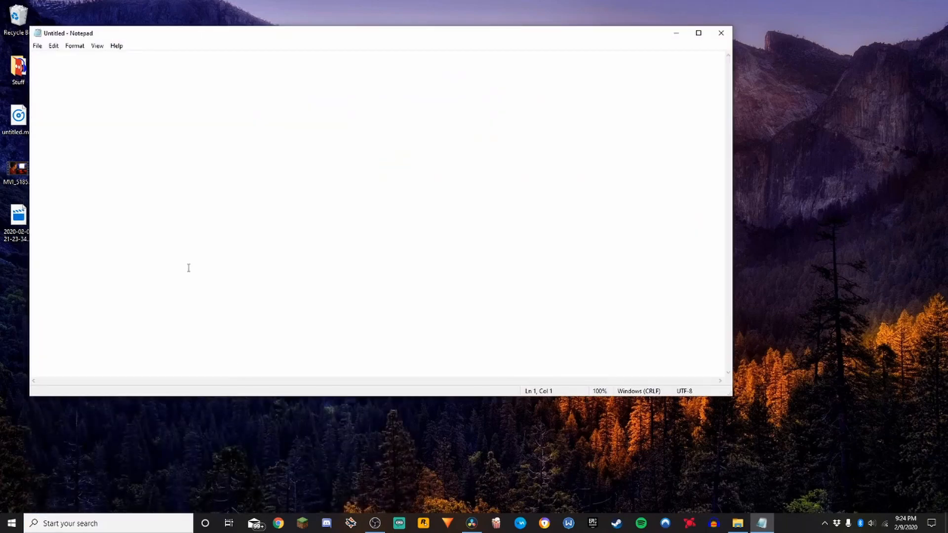
type("8798765498785146578468")
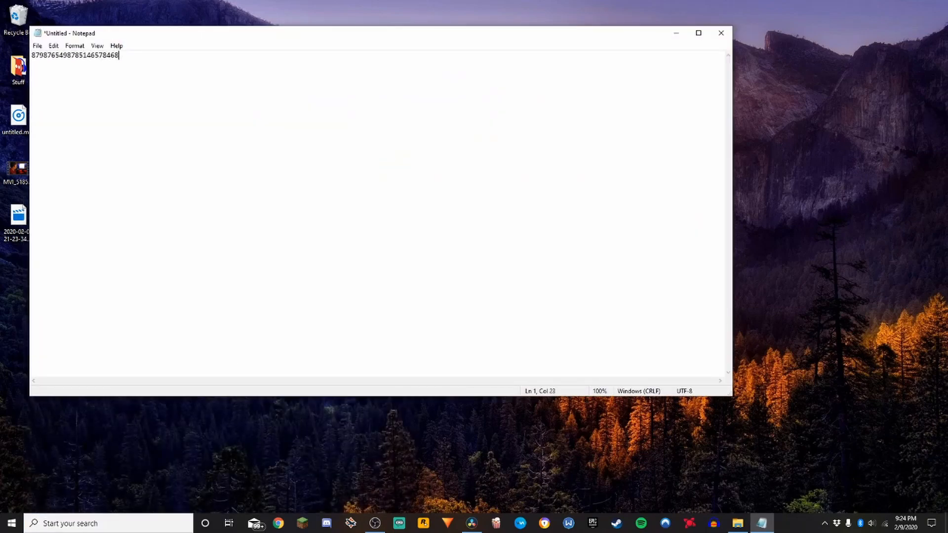
type("564864687")
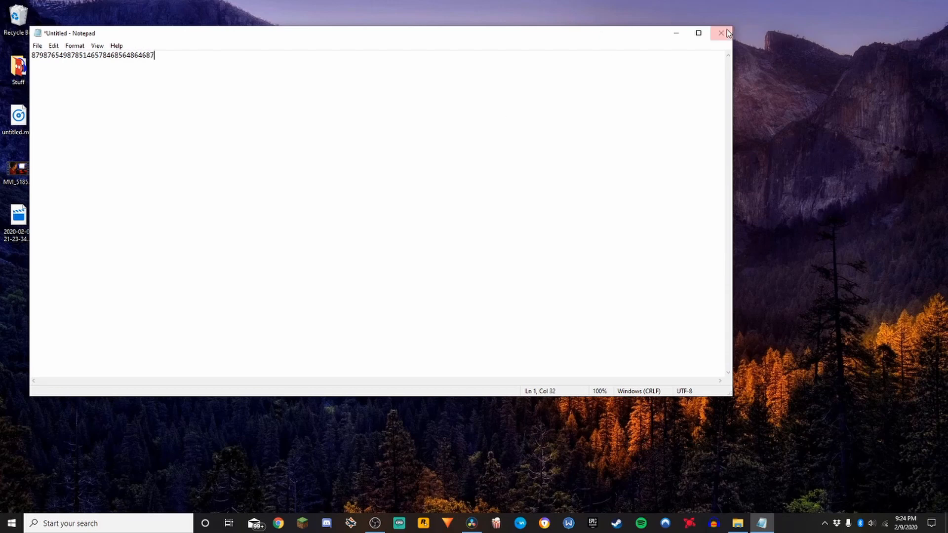
left_click(720, 34)
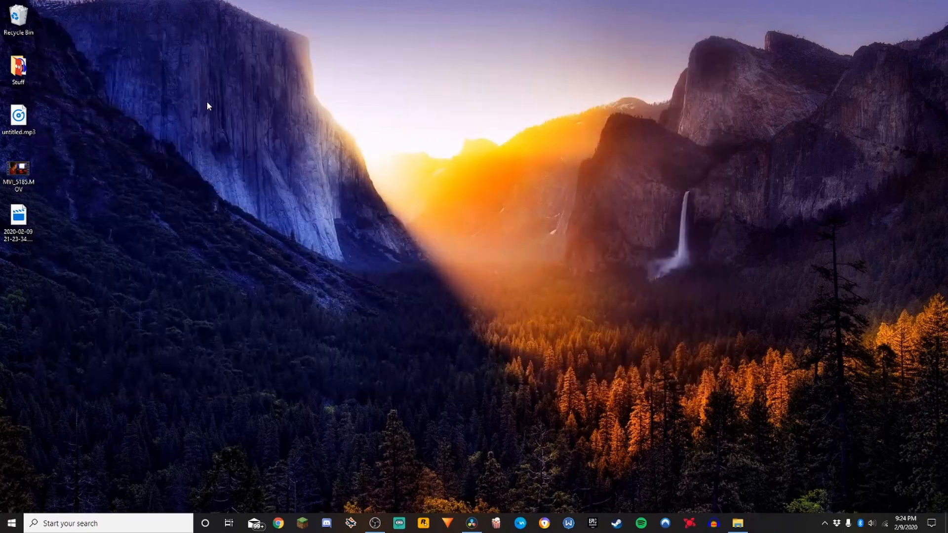
mouse_move(590, 325)
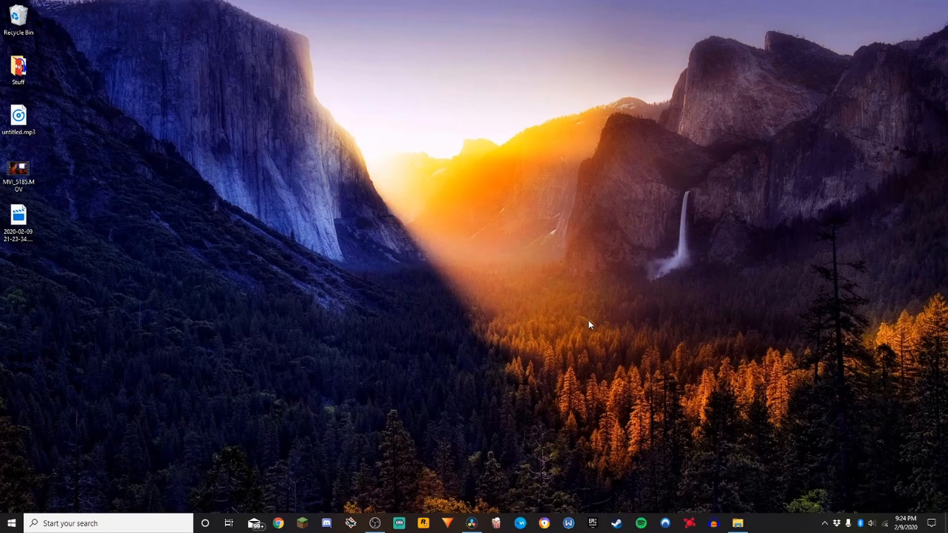
mouse_move(693, 447)
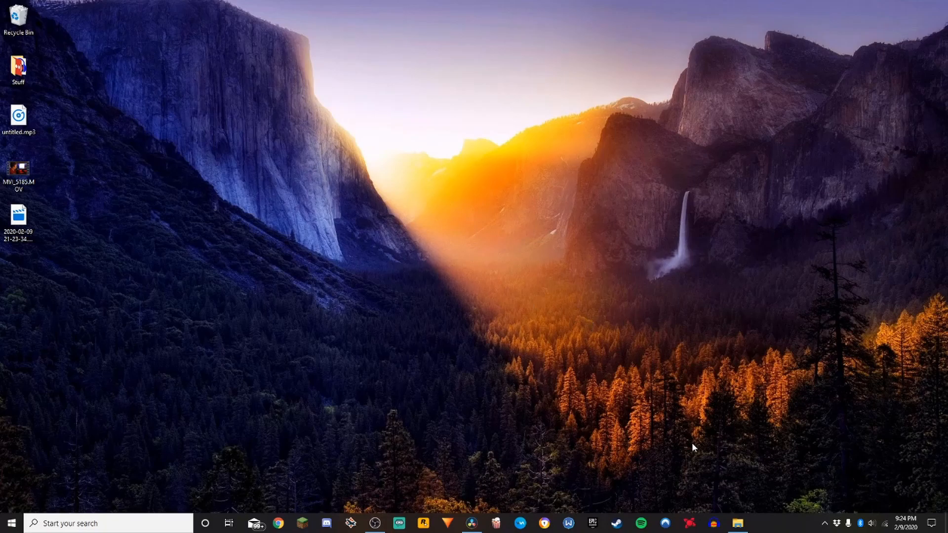